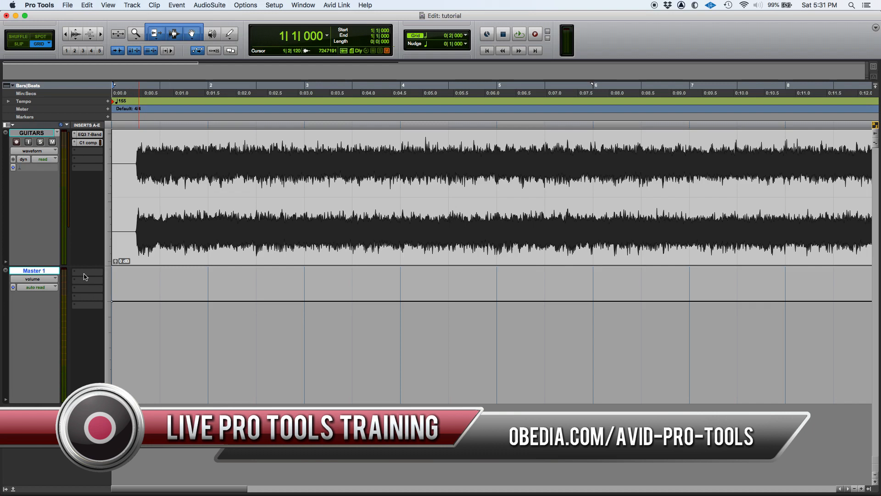
{"action": "mouse_move", "coordinate": [97, 290]}
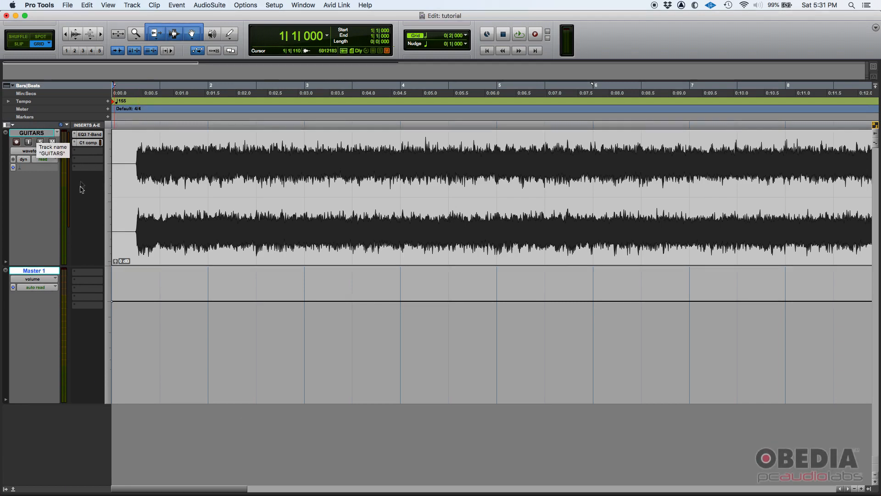
{"action": "mouse_move", "coordinate": [83, 200]}
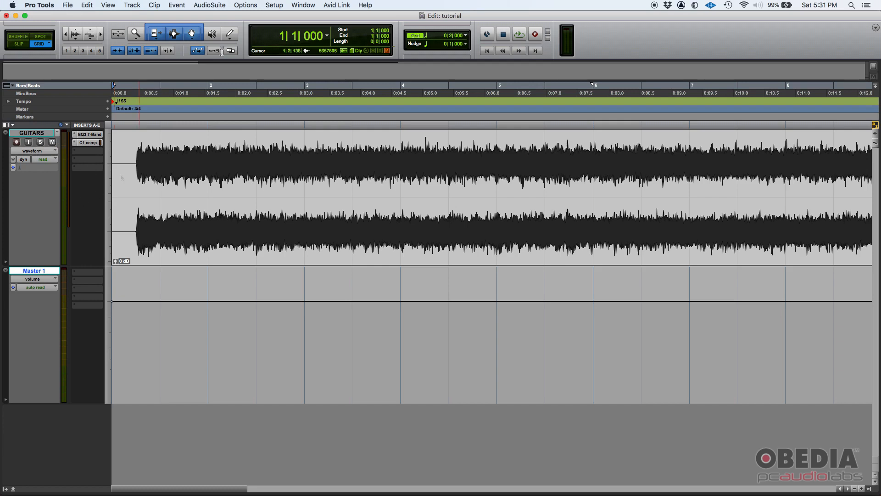
- Switch to the Mix window showing the GUITARS and Master 1 channel strips
{"action": "left_click", "coordinate": [299, 4]}
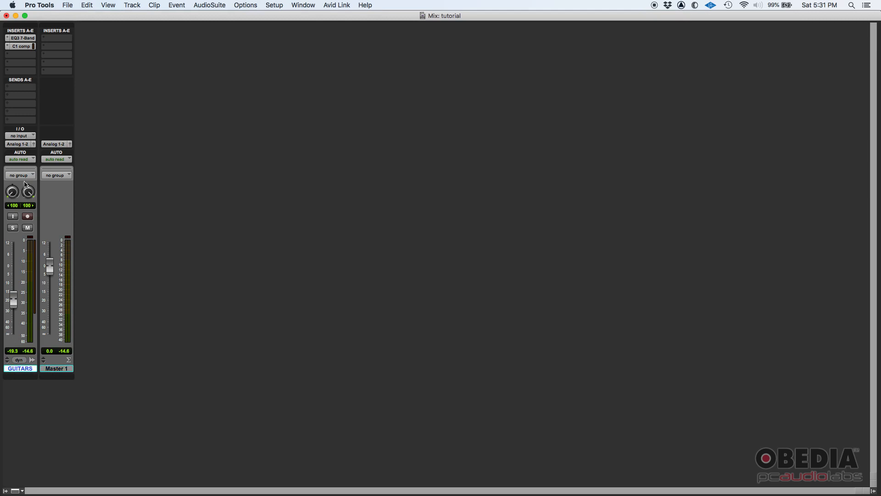
- Review the GUITARS EQ3 7-Band and C1 compressor, then lower the GUITARS fader to −23.9 dB
{"action": "left_click", "coordinate": [22, 37]}
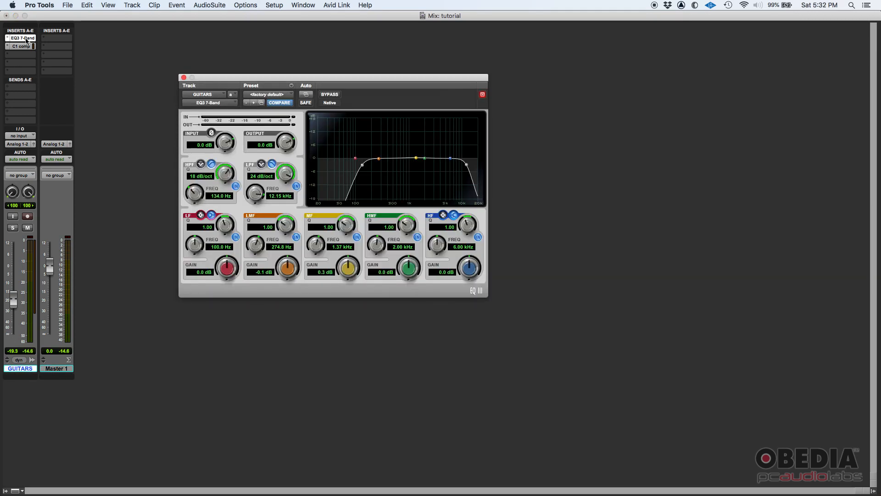
{"action": "left_click", "coordinate": [19, 46]}
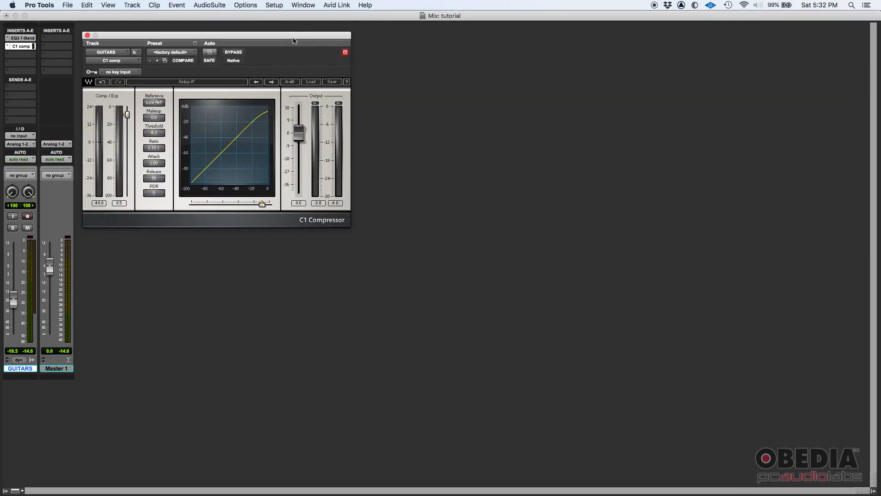
{"action": "mouse_move", "coordinate": [283, 44]}
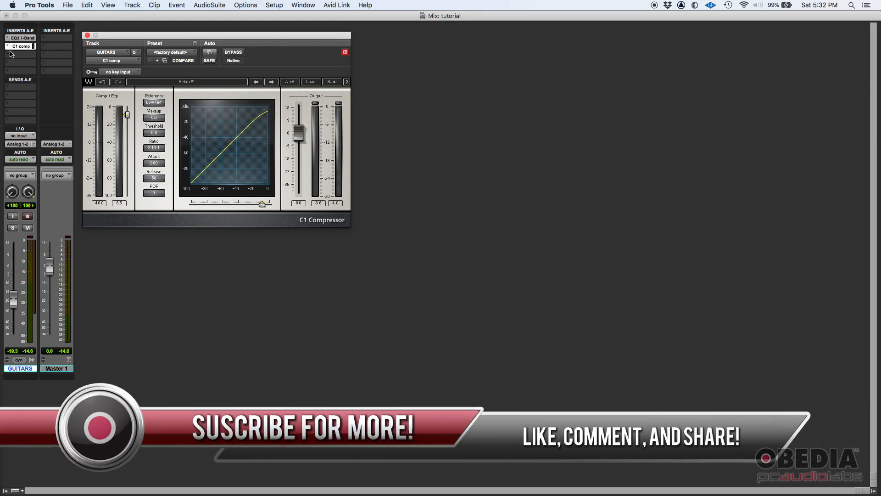
{"action": "mouse_move", "coordinate": [14, 75]}
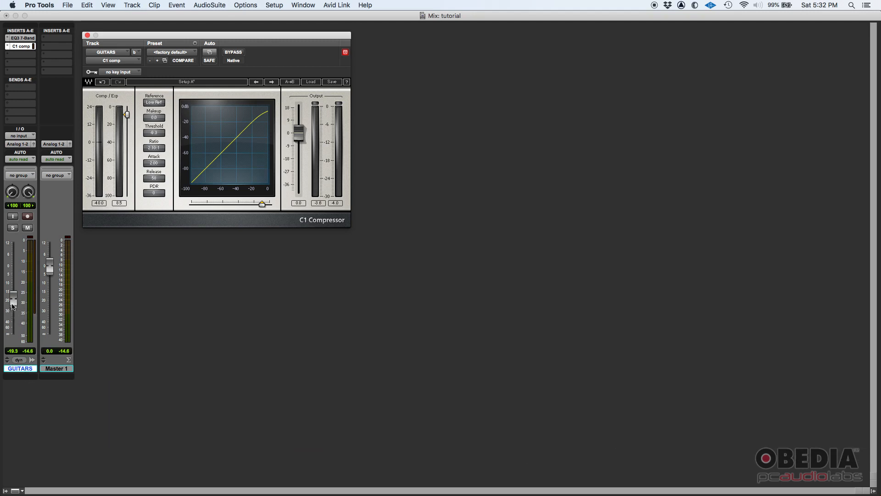
{"action": "mouse_move", "coordinate": [15, 302]}
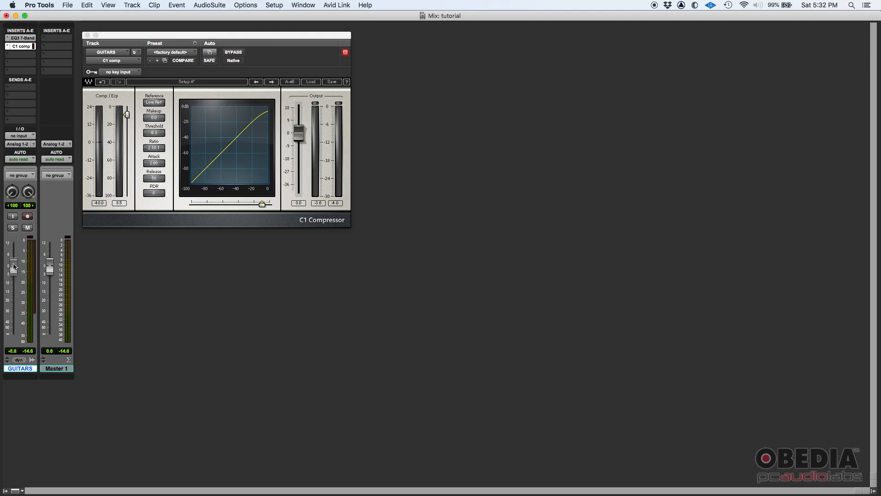
{"action": "left_click_drag", "start_coordinate": [14, 267], "coordinate": [13, 280]}
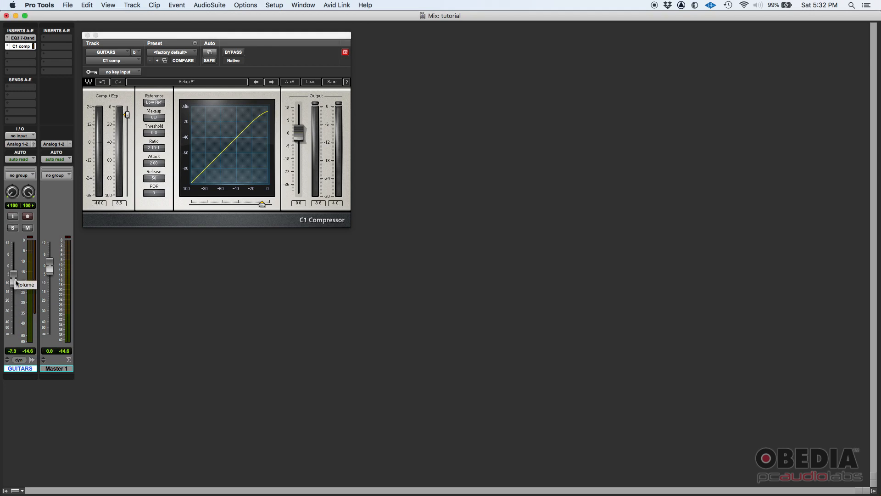
{"action": "left_click_drag", "start_coordinate": [14, 281], "coordinate": [13, 309]}
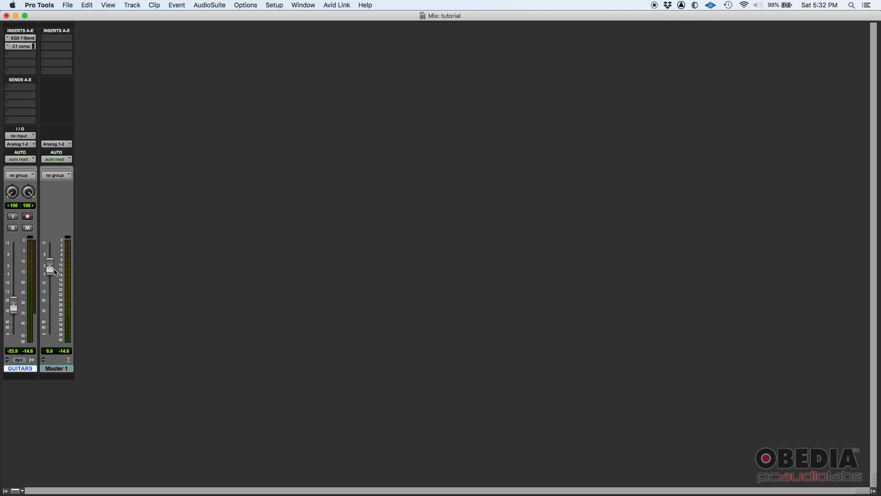
{"action": "mouse_move", "coordinate": [53, 271]}
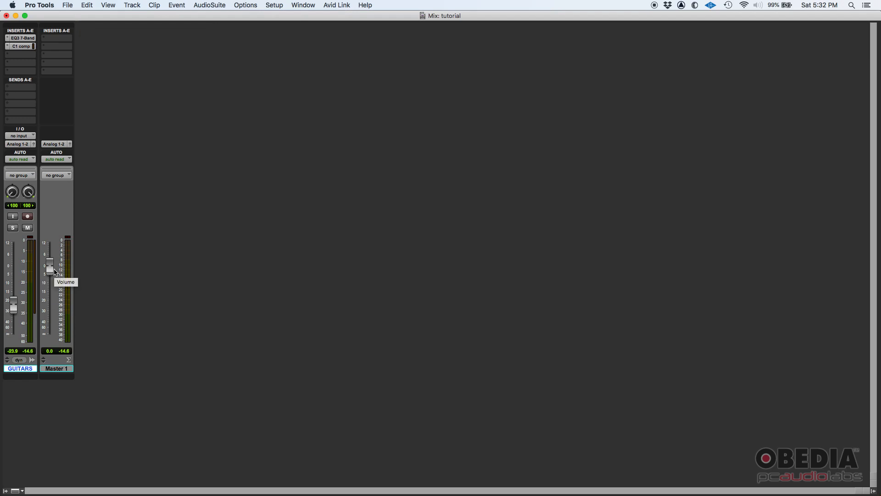
{"action": "mouse_move", "coordinate": [57, 50]}
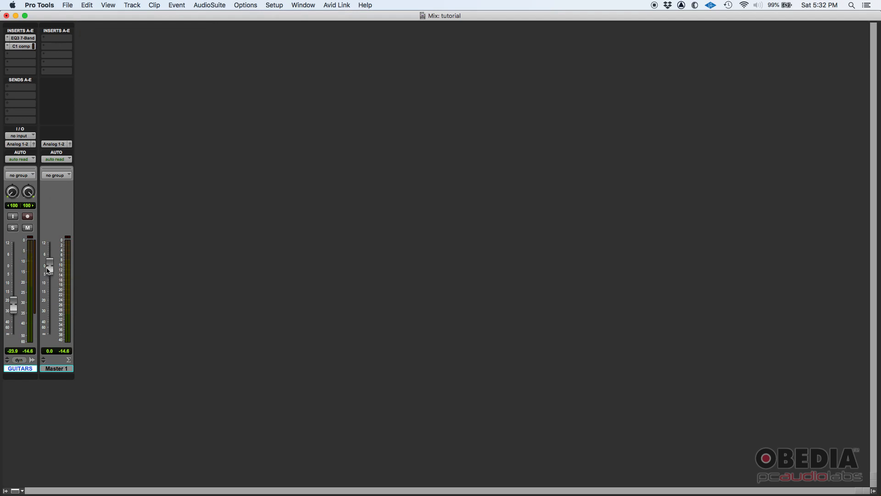
{"action": "left_click_drag", "start_coordinate": [50, 264], "coordinate": [50, 273]}
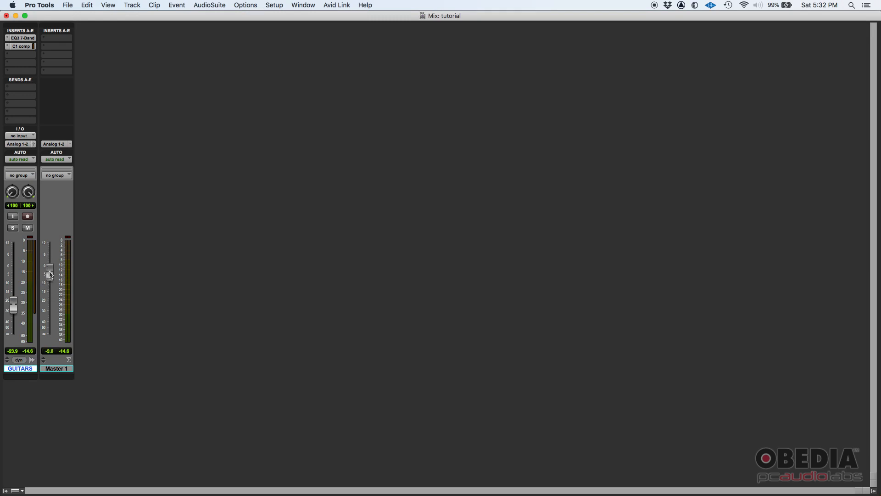
{"action": "left_click_drag", "start_coordinate": [49, 271], "coordinate": [50, 266]}
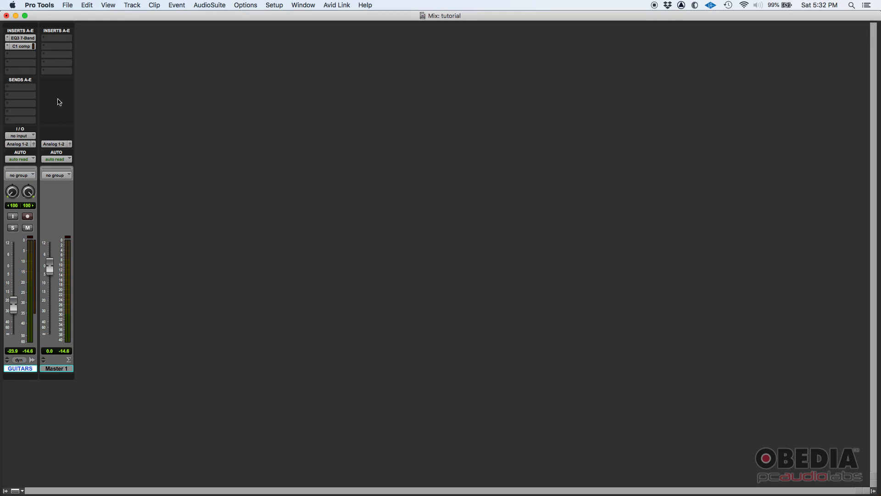
{"action": "left_click_drag", "start_coordinate": [49, 265], "coordinate": [49, 249]}
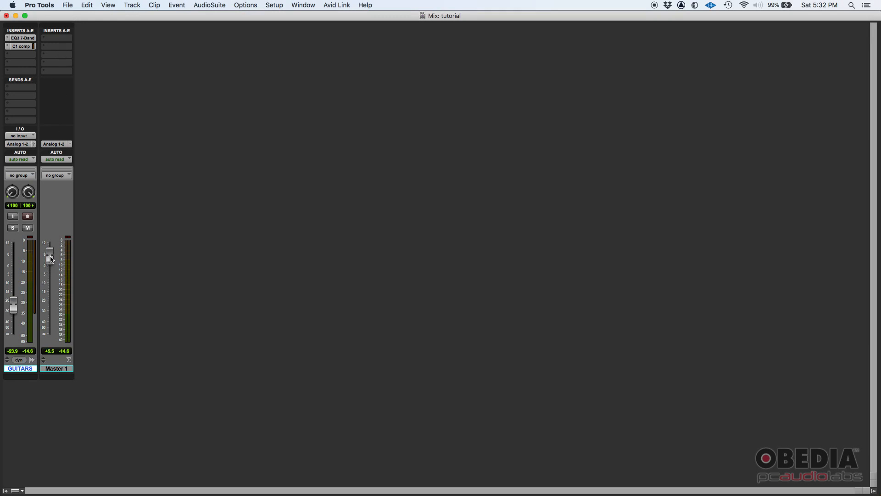
{"action": "left_click_drag", "start_coordinate": [49, 250], "coordinate": [50, 253]}
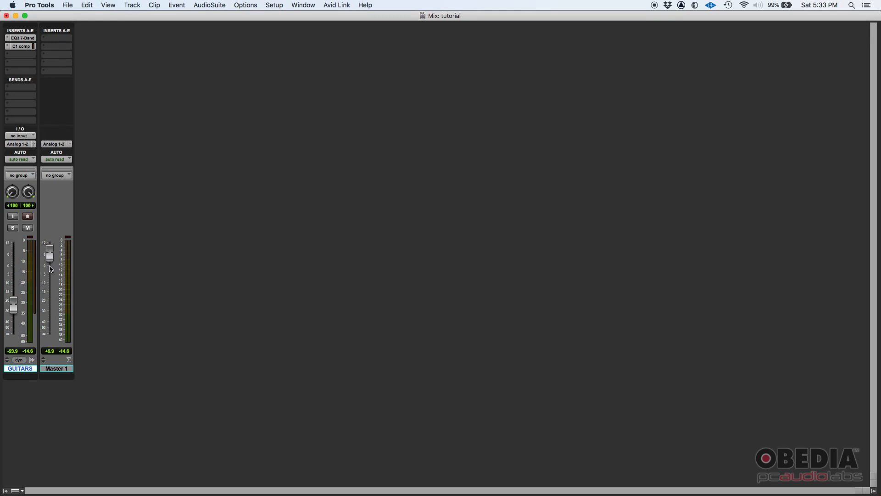
{"action": "left_click_drag", "start_coordinate": [50, 251], "coordinate": [50, 275]}
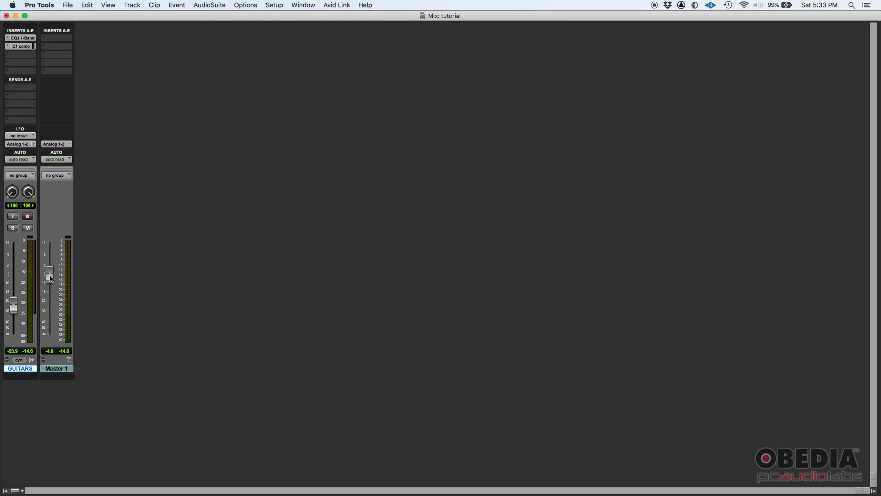
{"action": "left_click_drag", "start_coordinate": [50, 275], "coordinate": [50, 267]}
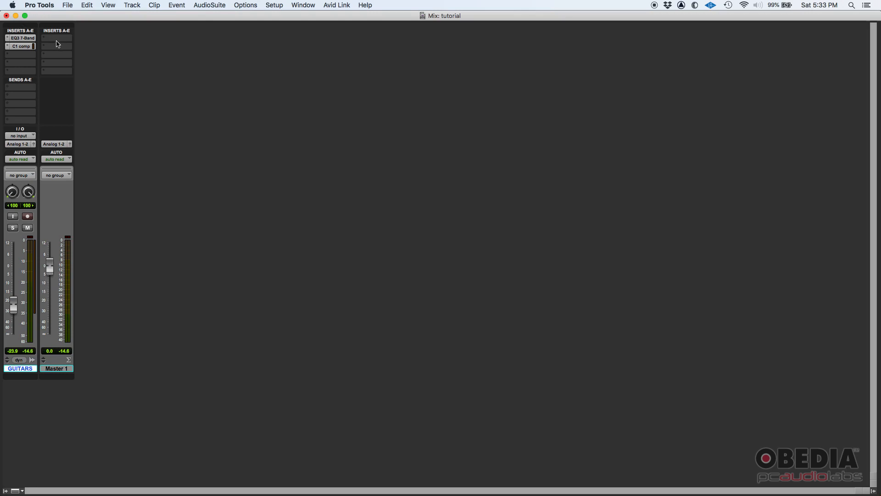
{"action": "mouse_move", "coordinate": [57, 340]}
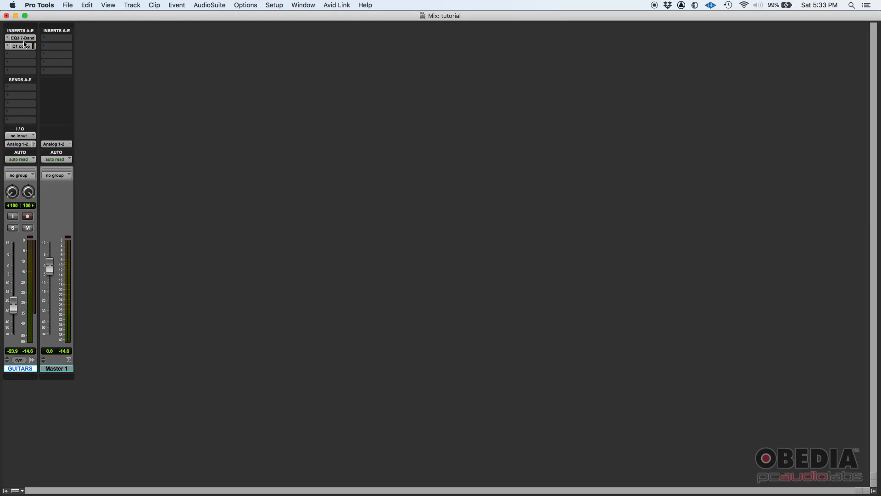
{"action": "mouse_move", "coordinate": [22, 281]}
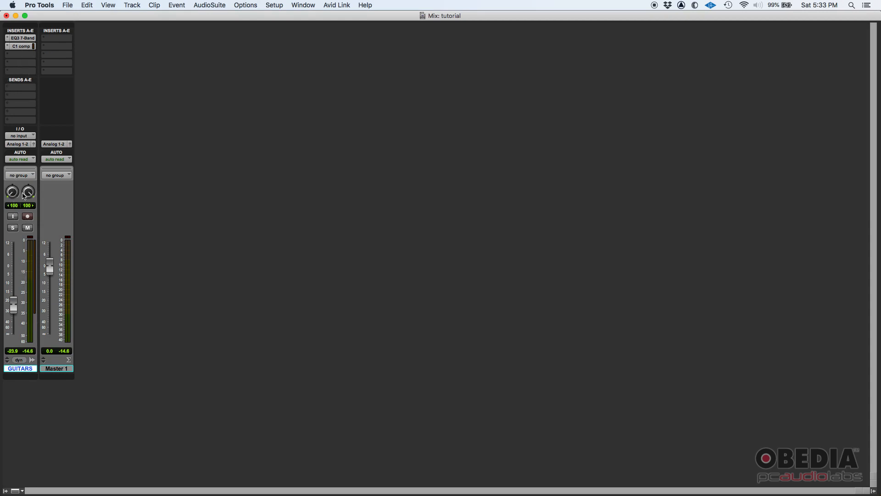
- Reopen the GUITARS C1 compressor and ride its output gain up, back to 0 dB, then down during playback
{"action": "left_click", "coordinate": [18, 46]}
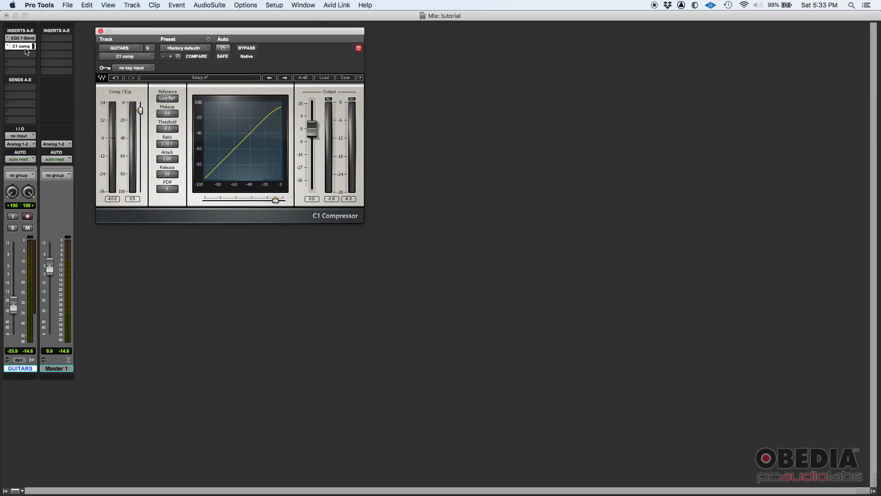
{"action": "left_click_drag", "start_coordinate": [311, 127], "coordinate": [311, 103]}
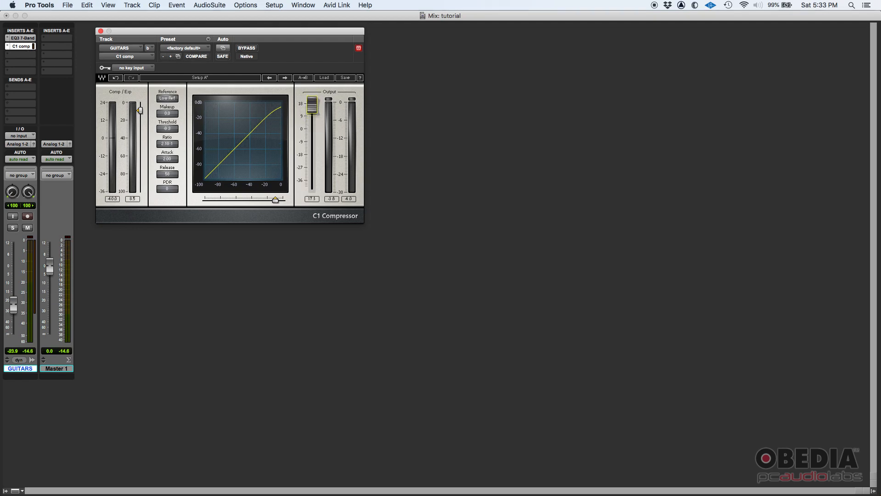
{"action": "left_click_drag", "start_coordinate": [311, 104], "coordinate": [311, 128]}
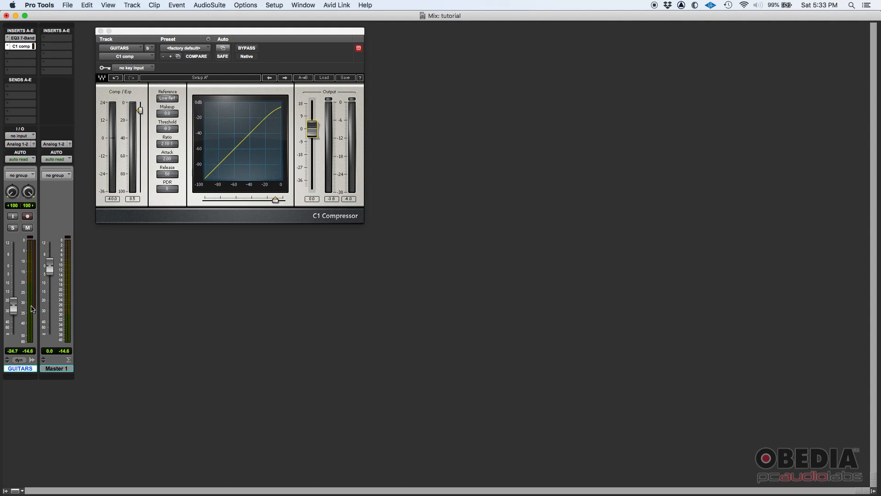
{"action": "mouse_move", "coordinate": [224, 196]}
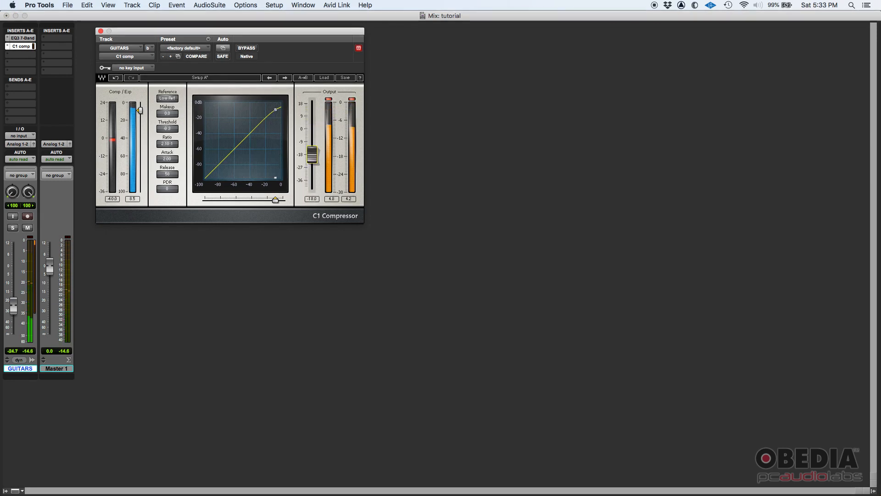
{"action": "left_click_drag", "start_coordinate": [311, 163], "coordinate": [311, 140]}
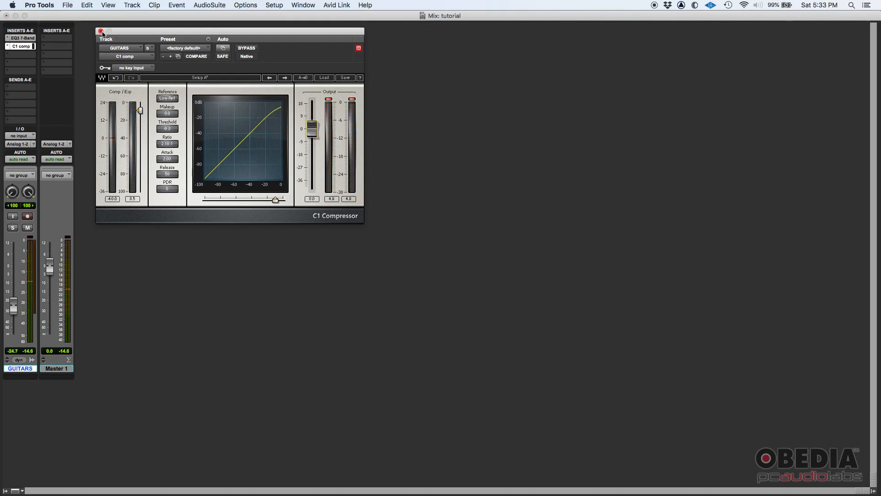
- Close the GUITARS C1 window and nudge the GUITARS fader up to about −23.1 dB
{"action": "left_click", "coordinate": [98, 29]}
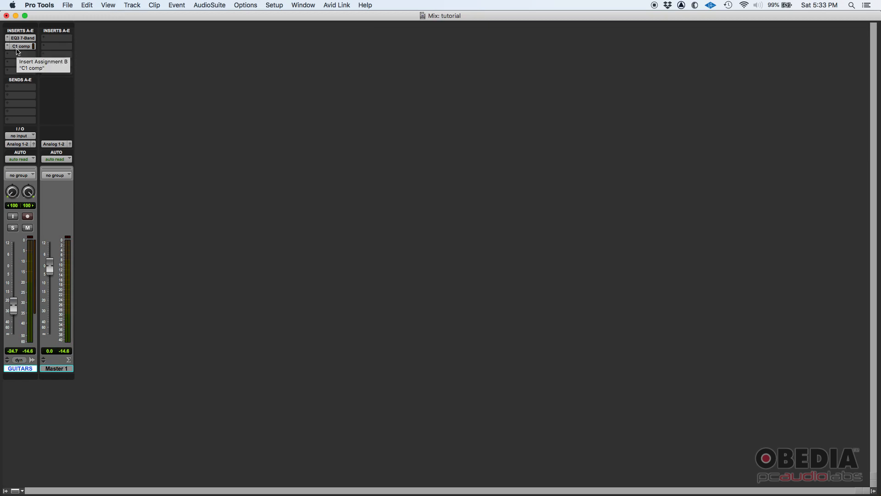
{"action": "mouse_move", "coordinate": [36, 51]}
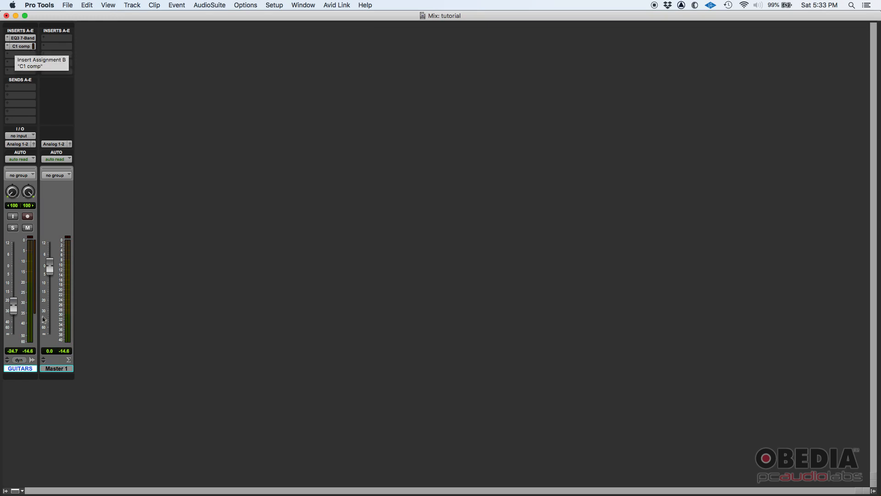
{"action": "mouse_move", "coordinate": [11, 327]}
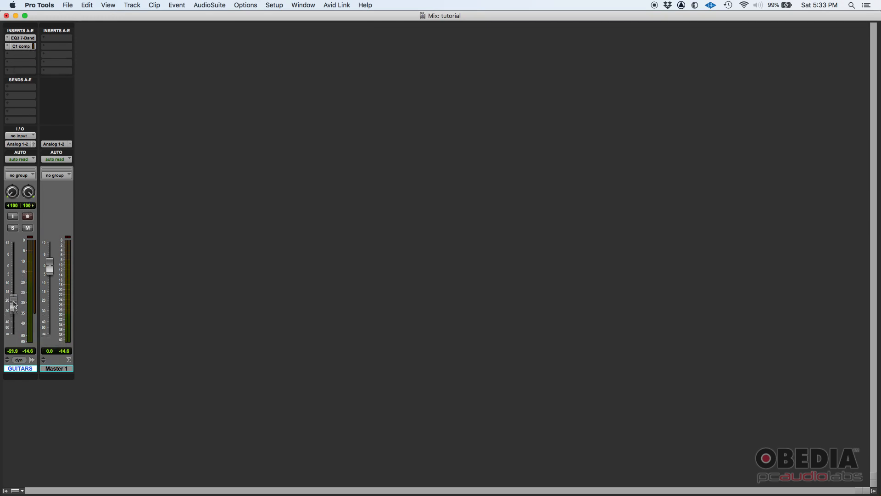
{"action": "left_click_drag", "start_coordinate": [14, 301], "coordinate": [14, 309]}
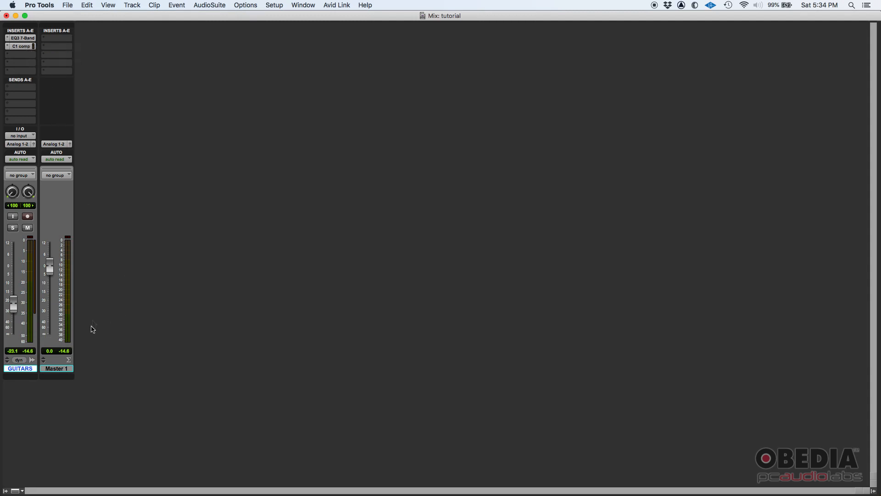
{"action": "mouse_move", "coordinate": [75, 69]}
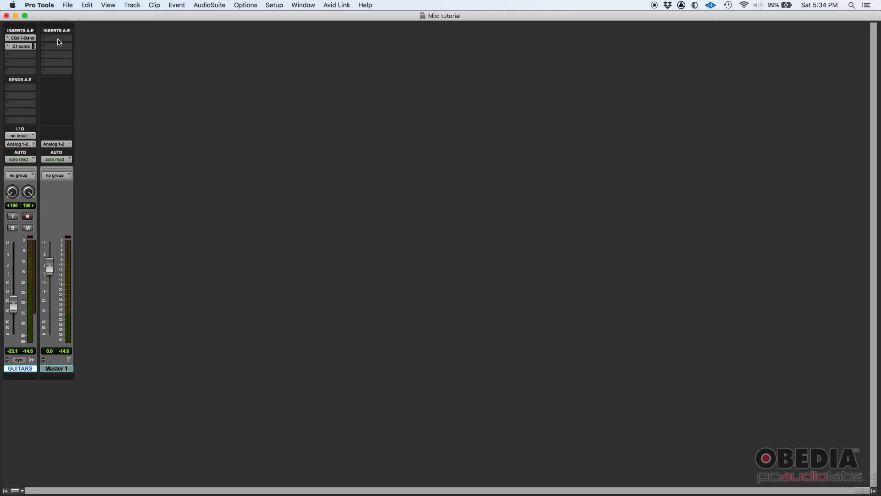
- Insert a C1 compressor on Master 1 from the Dynamics plug-ins
{"action": "left_click", "coordinate": [55, 41]}
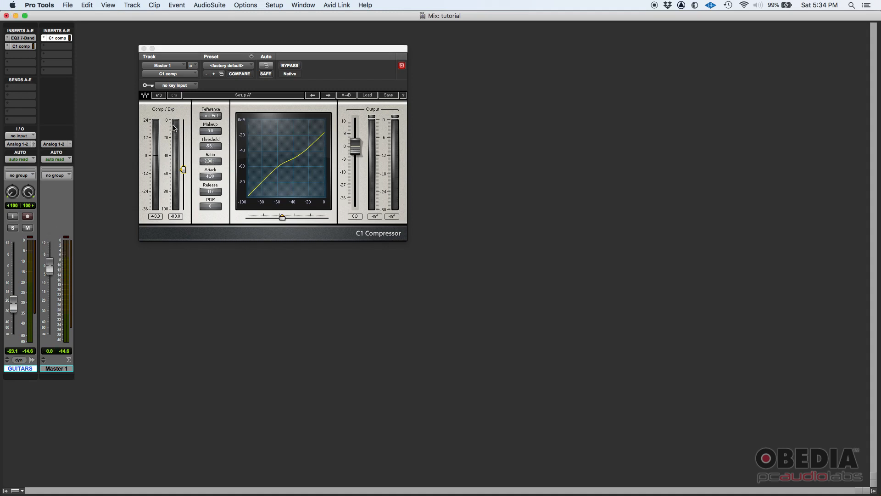
{"action": "mouse_move", "coordinate": [171, 125]}
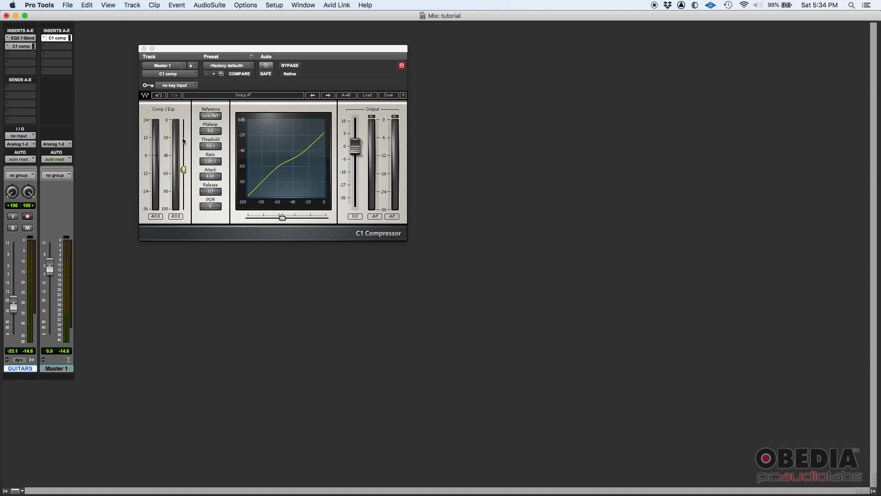
{"action": "mouse_move", "coordinate": [97, 282]}
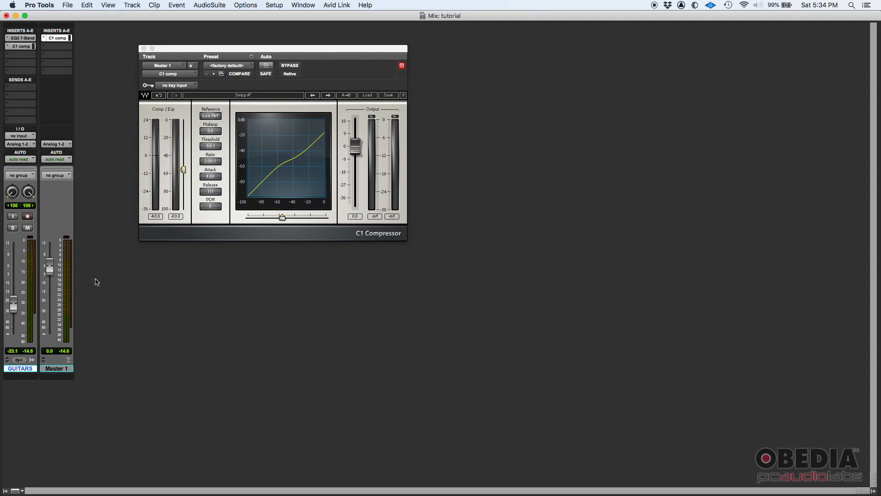
{"action": "mouse_move", "coordinate": [79, 213]}
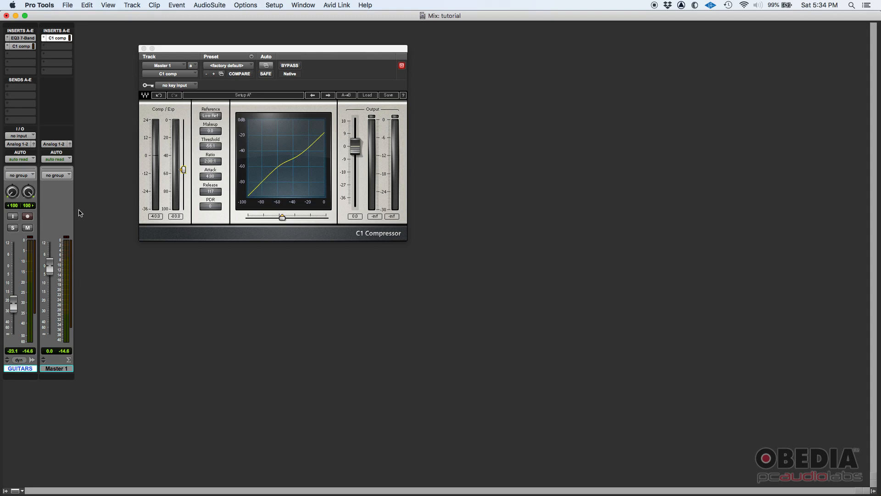
{"action": "mouse_move", "coordinate": [42, 244]}
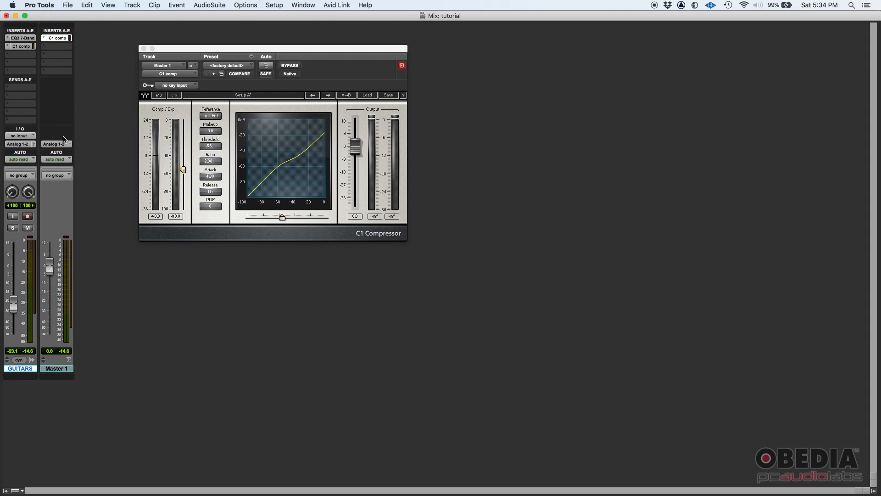
{"action": "mouse_move", "coordinate": [54, 144]}
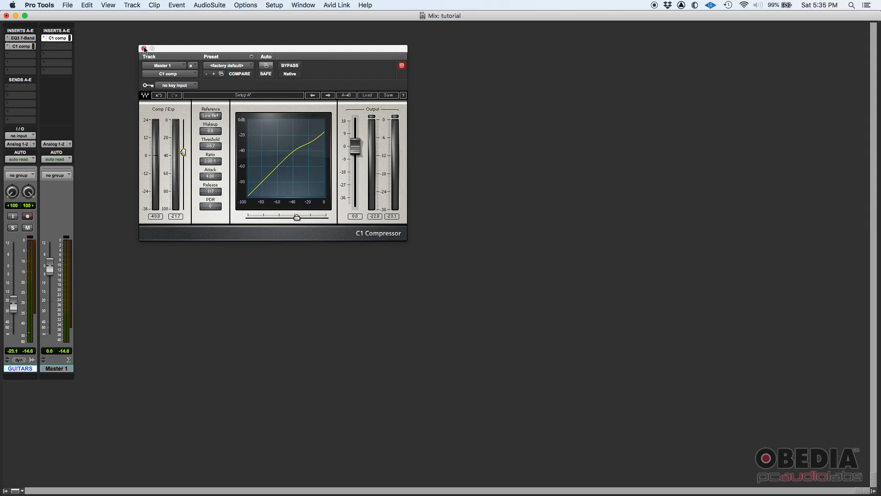
- Close the Master 1 C1 window, dip the Master 1 fader about 8 dB and return it to 0.0
{"action": "left_click", "coordinate": [145, 49]}
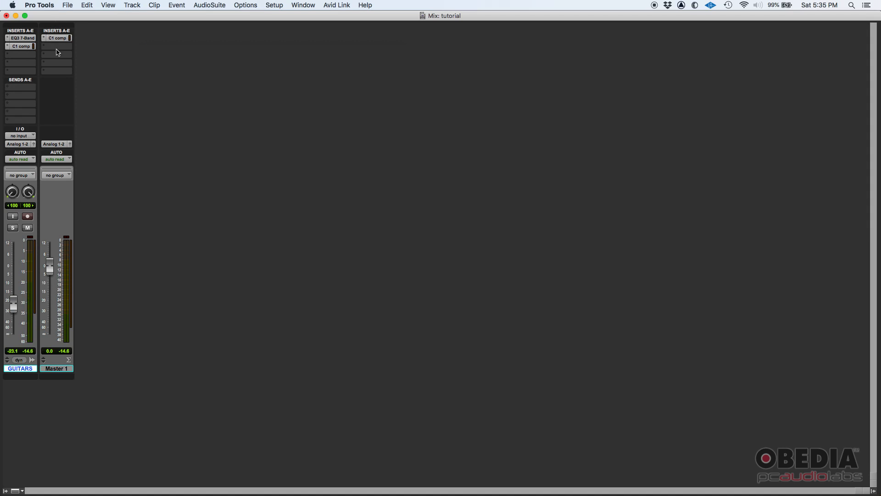
{"action": "mouse_move", "coordinate": [58, 38]}
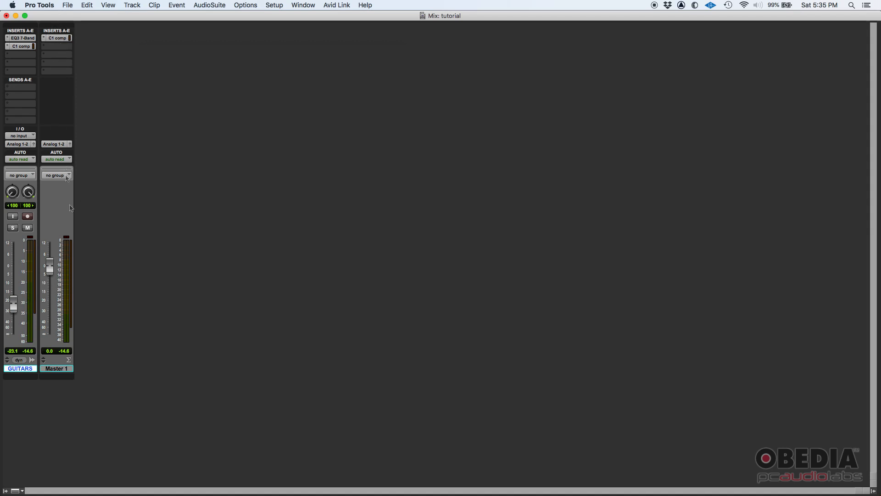
{"action": "left_click_drag", "start_coordinate": [50, 264], "coordinate": [51, 270]}
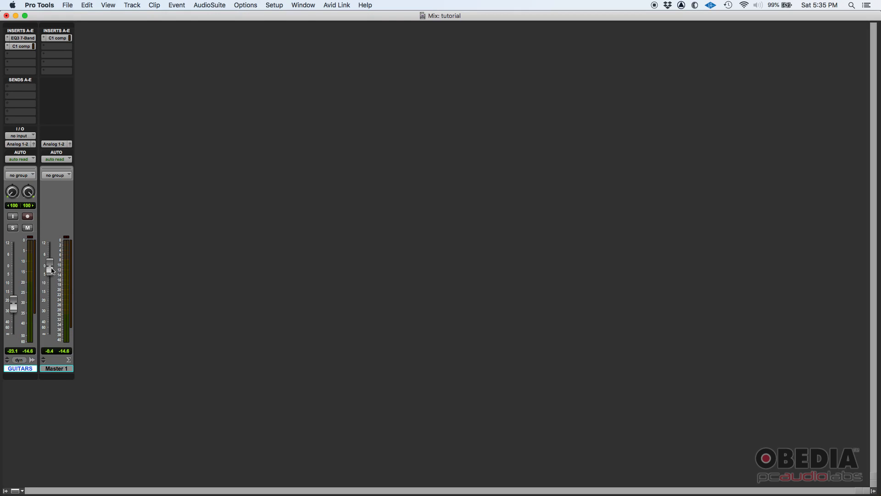
{"action": "left_click_drag", "start_coordinate": [49, 269], "coordinate": [50, 264]}
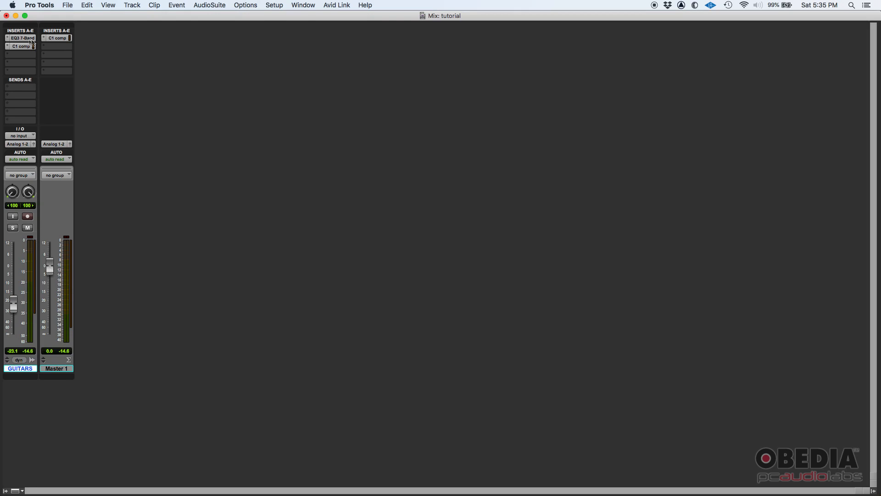
{"action": "left_click", "coordinate": [56, 38]}
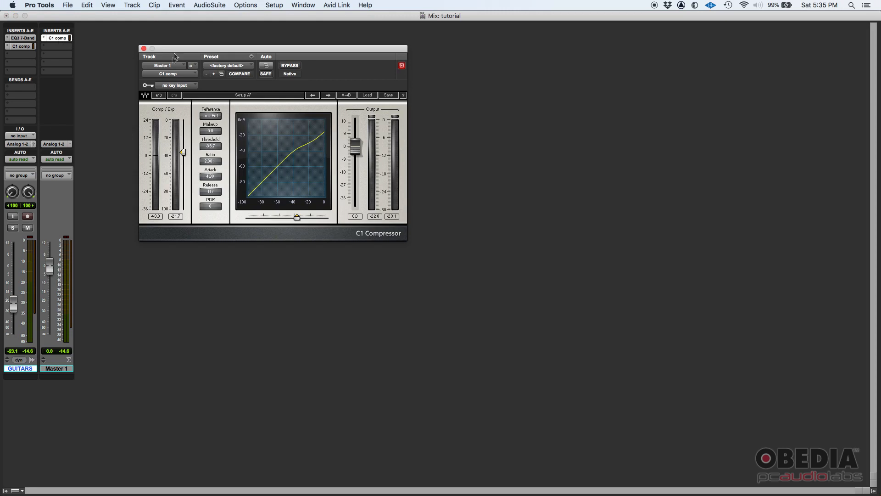
- Reposition and close the Master 1 compressor window again, then nudge the Master 1 fader down and back to 0.0
{"action": "left_click_drag", "start_coordinate": [174, 49], "coordinate": [156, 43]}
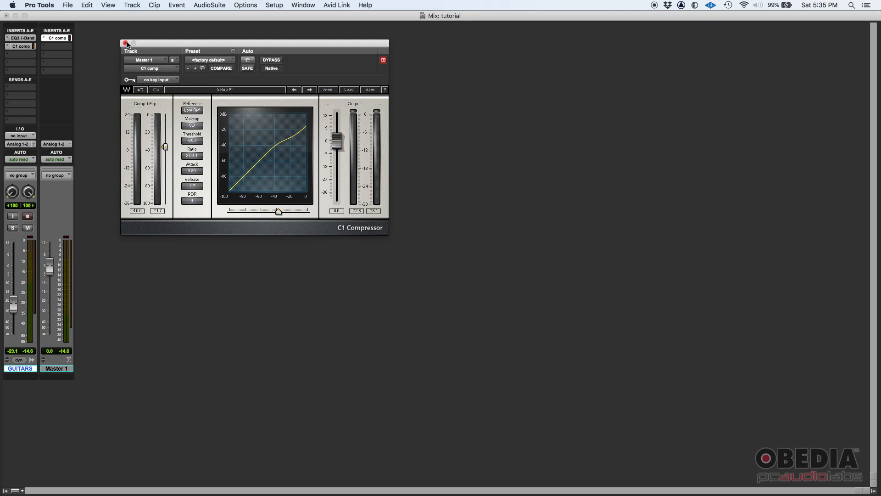
{"action": "left_click", "coordinate": [125, 41]}
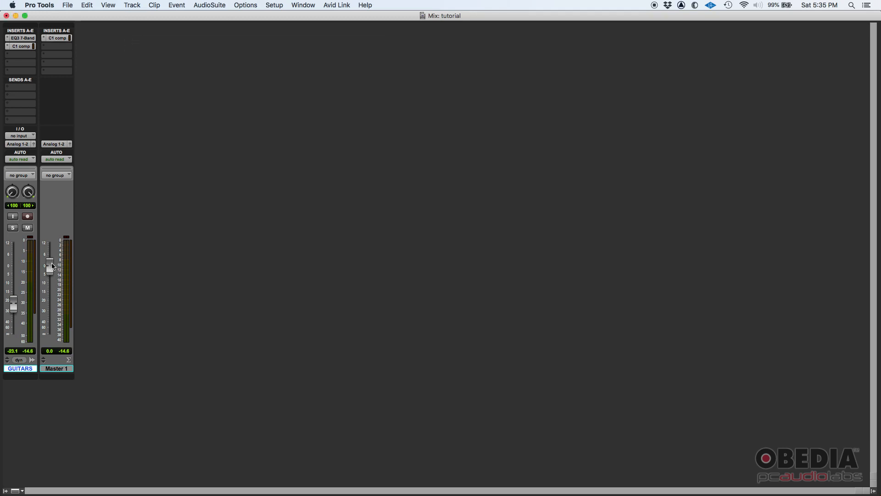
{"action": "left_click_drag", "start_coordinate": [50, 265], "coordinate": [50, 270]}
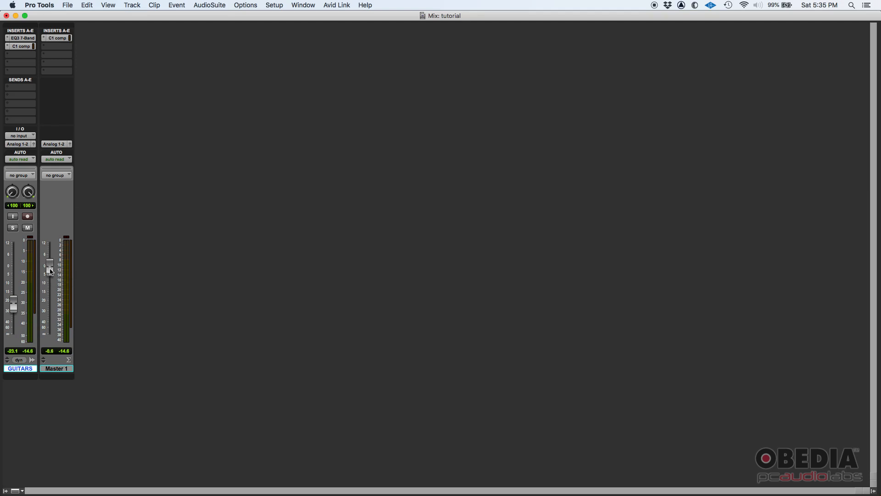
{"action": "left_click_drag", "start_coordinate": [49, 265], "coordinate": [49, 263]}
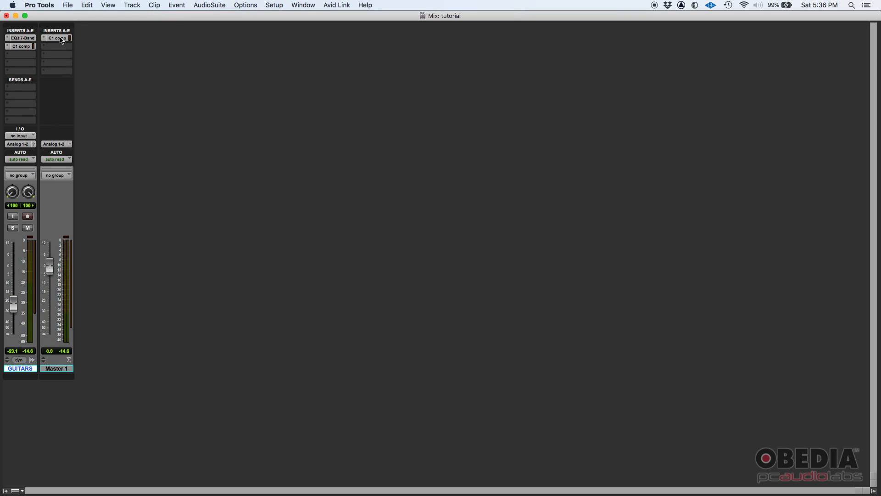
{"action": "left_click", "coordinate": [55, 38]}
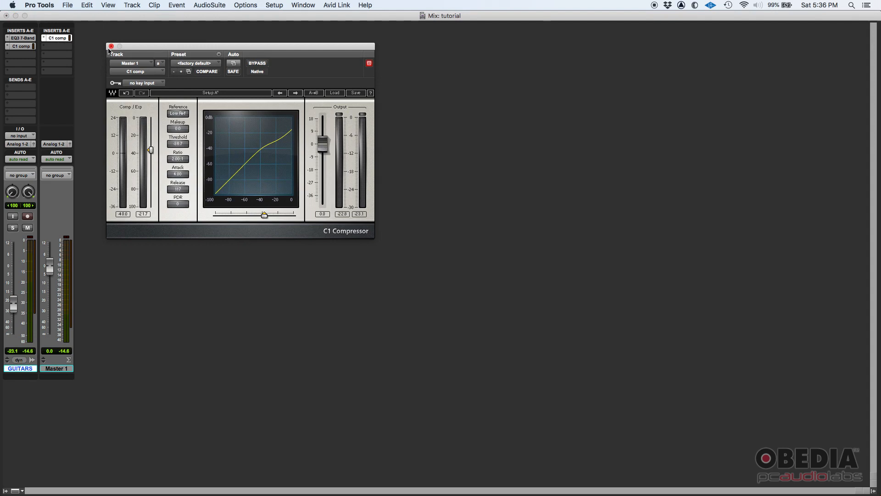
{"action": "left_click", "coordinate": [110, 44]}
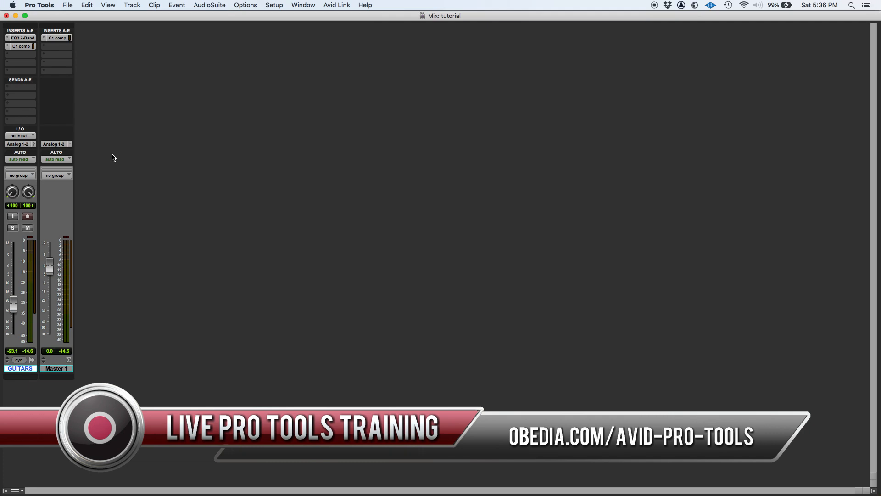
{"action": "mouse_move", "coordinate": [652, 61]}
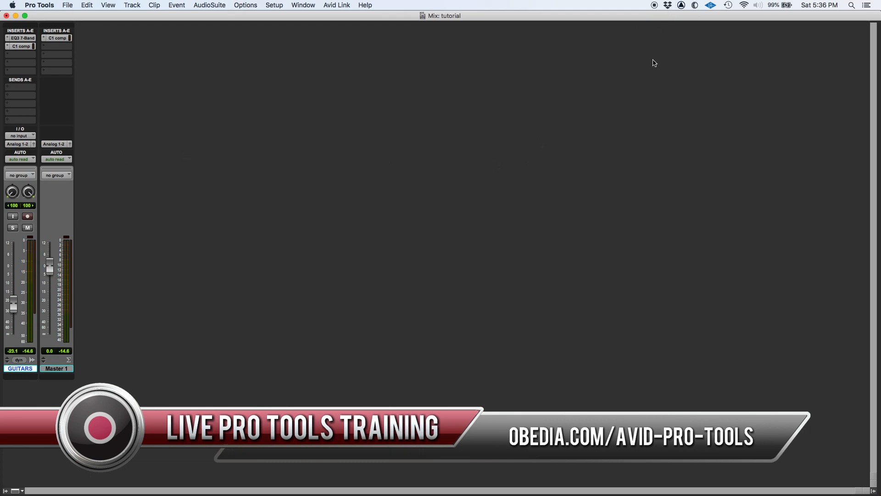